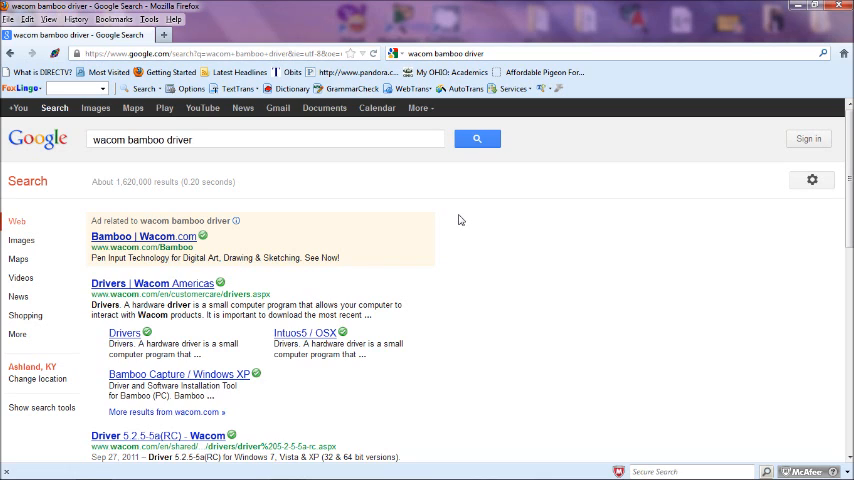
{"action": "mouse_move", "coordinate": [128, 284]}
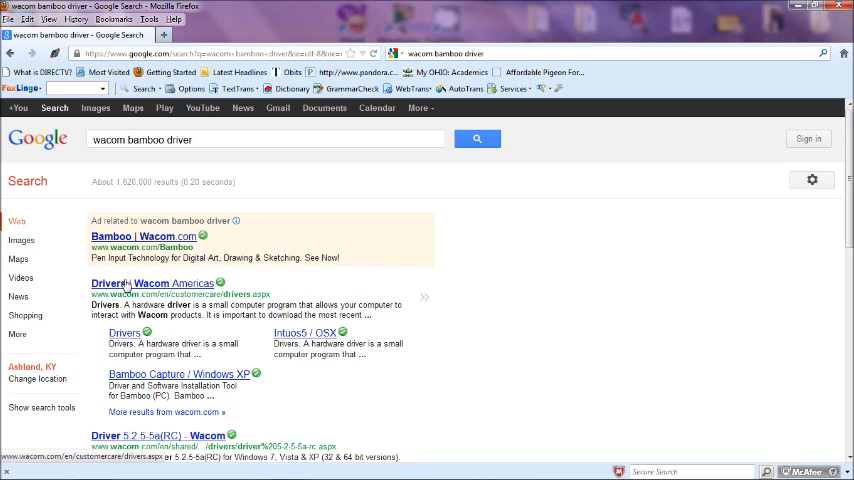
Filter Wacom's drivers page to the Bamboo tablet model on Windows 7
{"action": "left_click", "coordinate": [152, 284]}
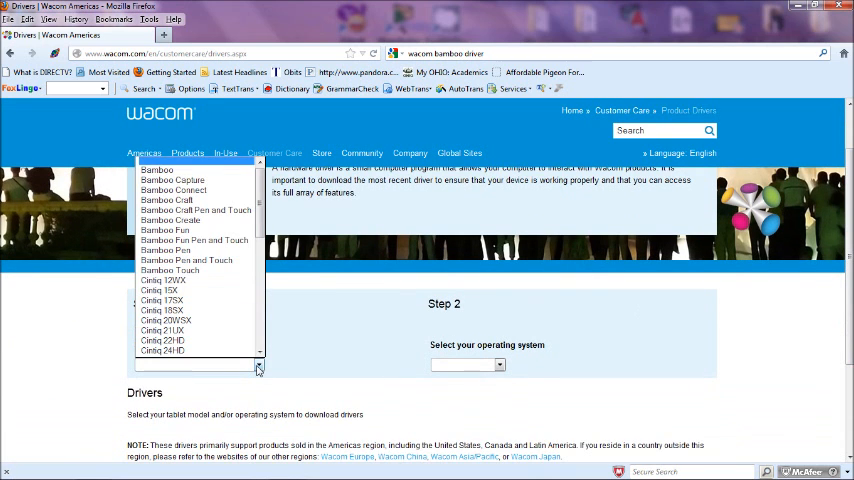
{"action": "left_click", "coordinate": [156, 168]}
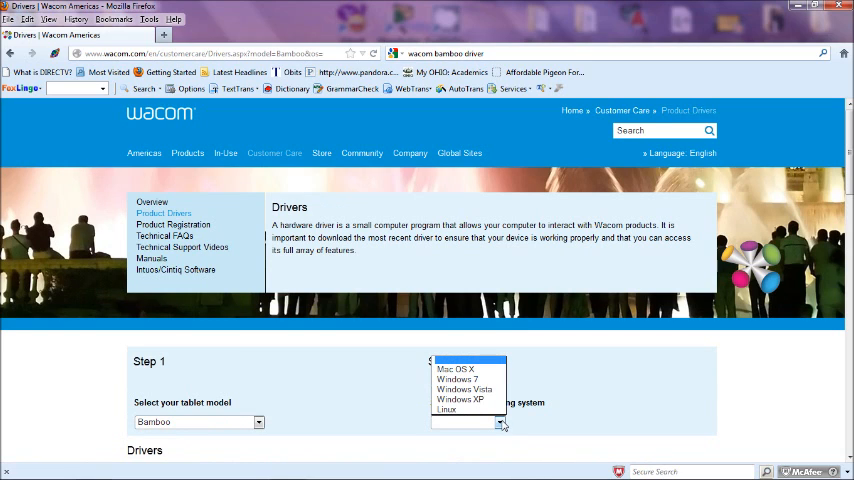
{"action": "left_click", "coordinate": [460, 380]}
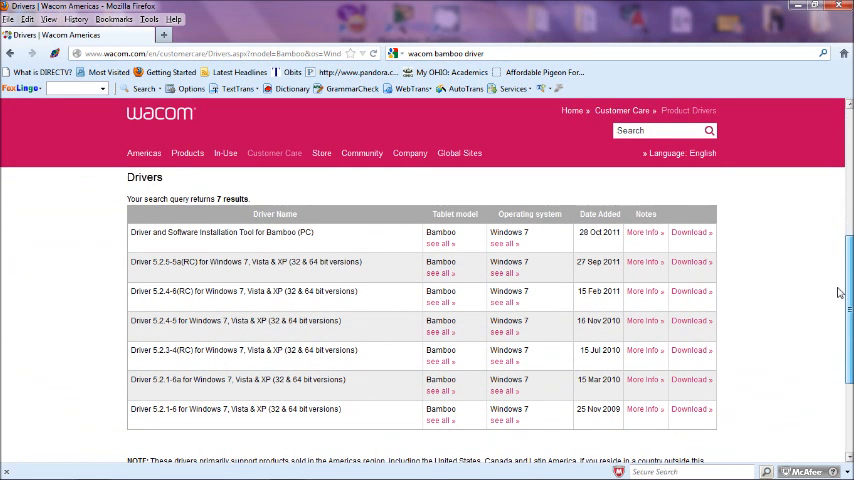
{"action": "mouse_move", "coordinate": [740, 322]}
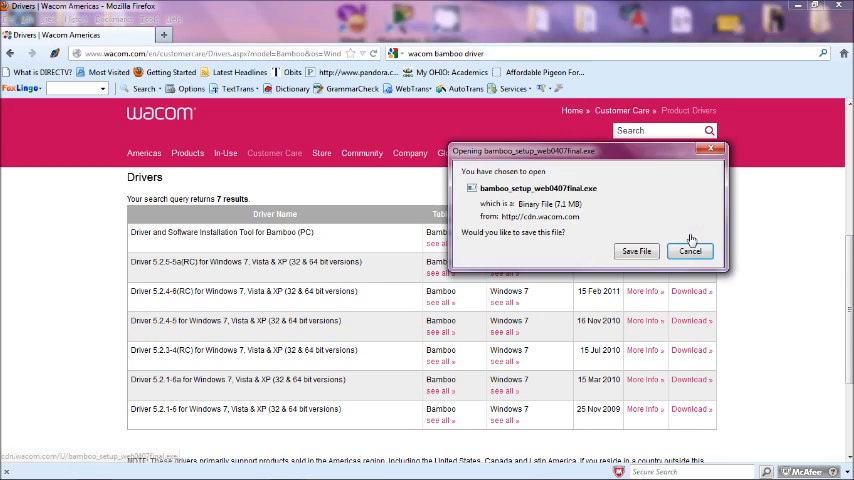
{"action": "left_click", "coordinate": [636, 252]}
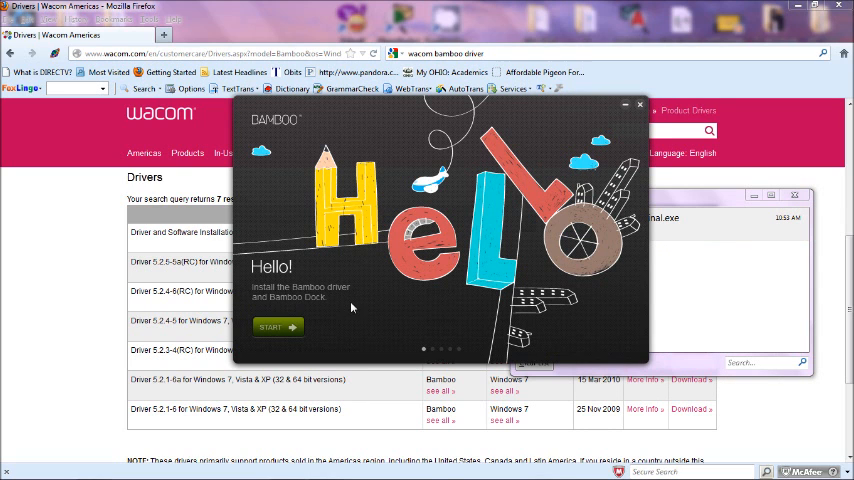
Begin the Bamboo installation and choose the tablet handedness so the driver download starts
{"action": "left_click", "coordinate": [272, 328]}
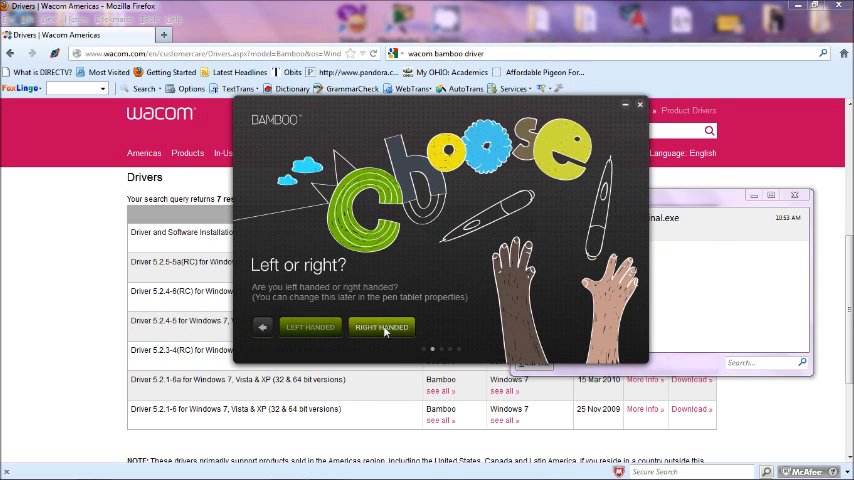
{"action": "left_click", "coordinate": [380, 328]}
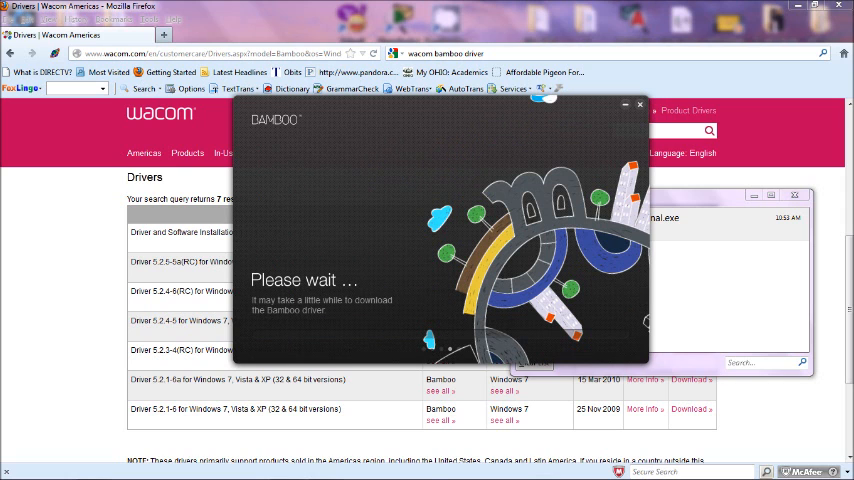